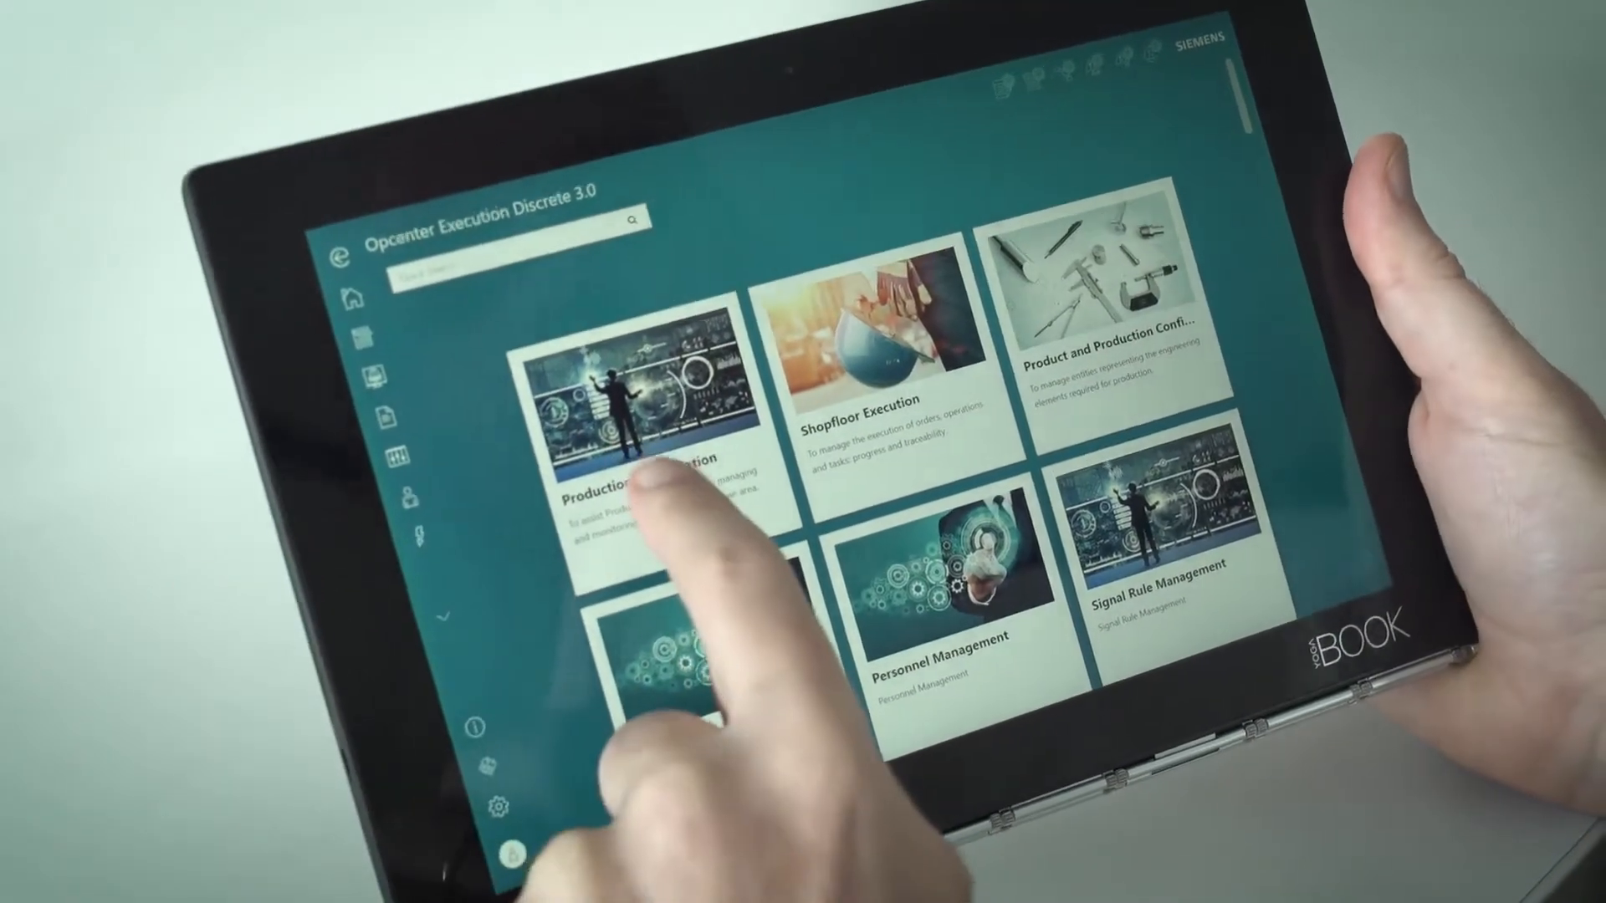
# Open the Shopfloor Execution solution tile to list its function tiles.
pyautogui.click(636, 430)
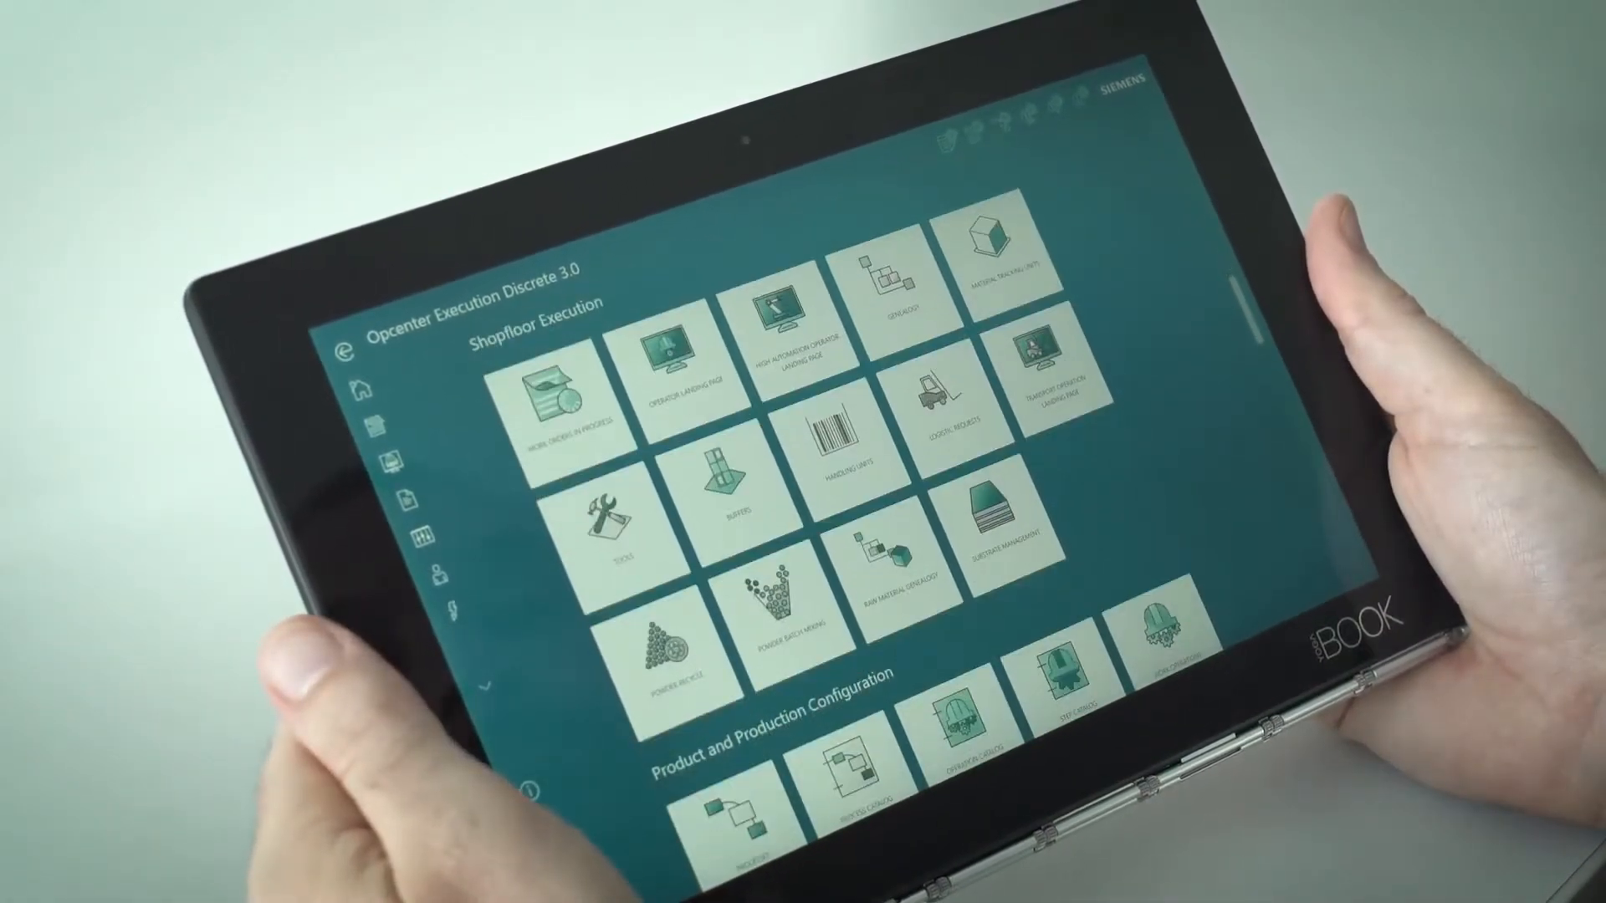
# Open the Operator Landing Page listing Printer Setup, Heating and Assembly1 operations.
pyautogui.click(675, 379)
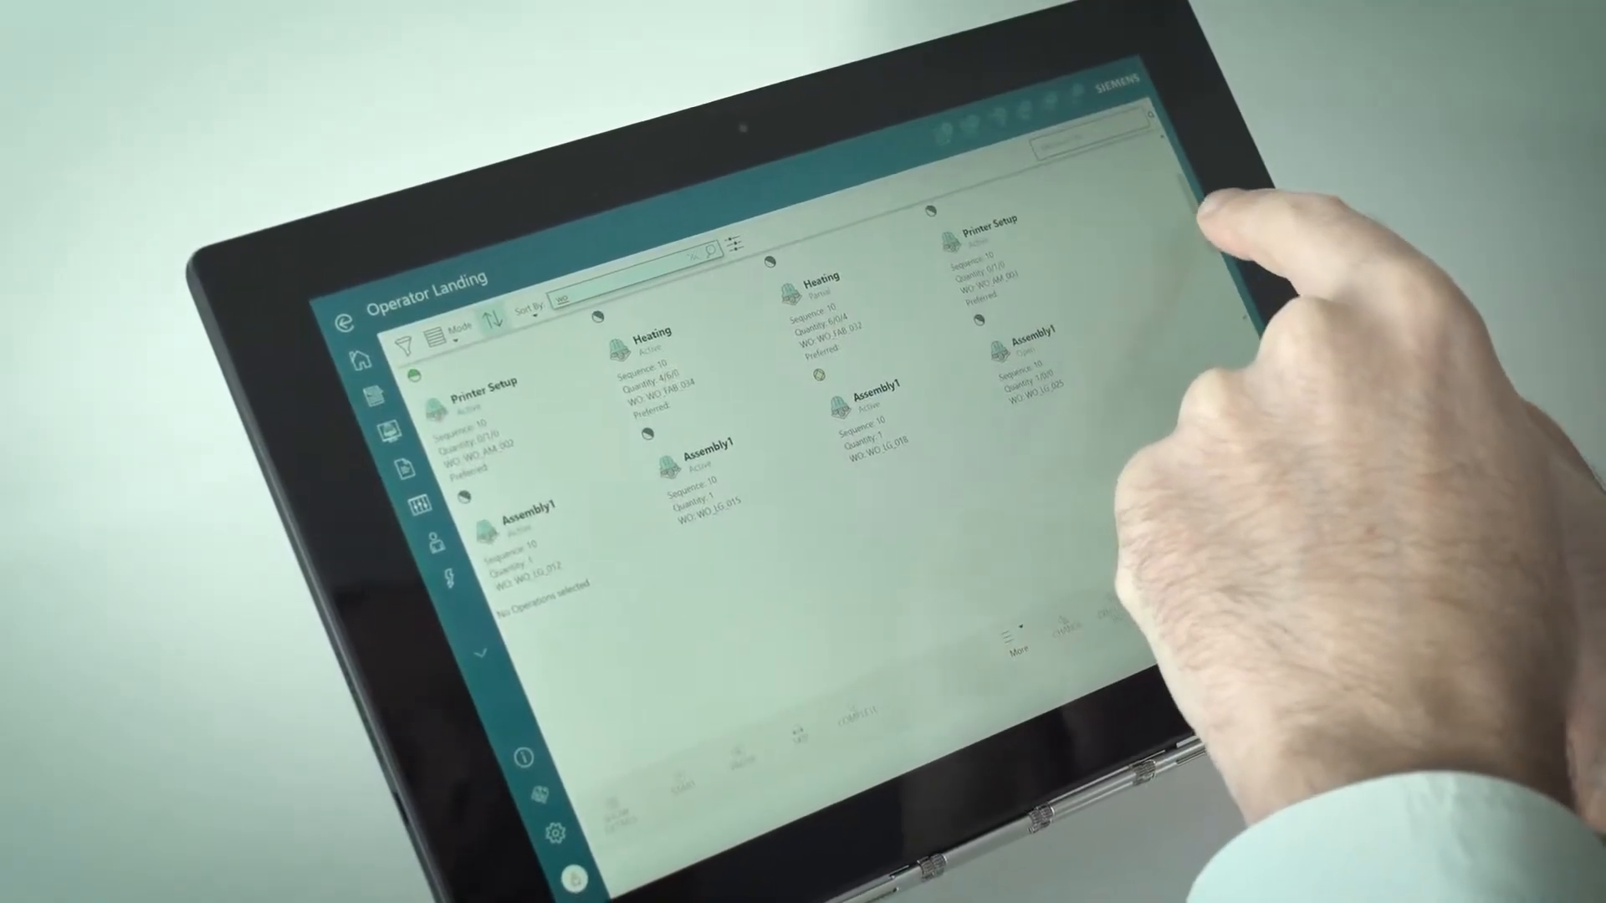
# Open a material tracking unit's overview, raising the DM_MaterialTrackingUnit print prompt.
pyautogui.click(1033, 298)
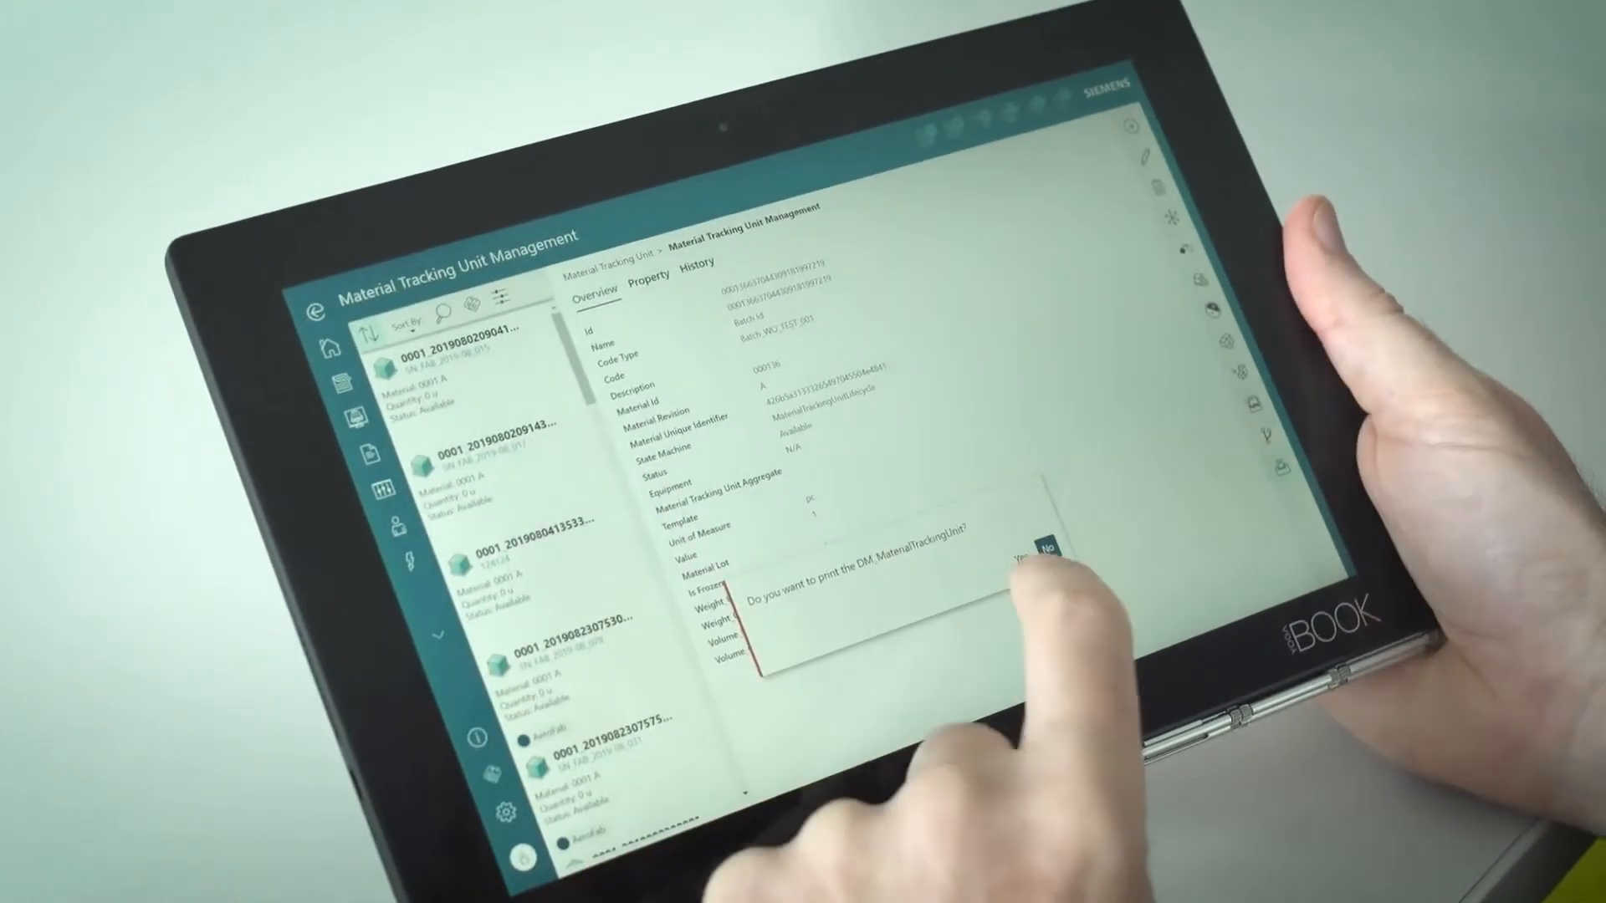
# Confirm Yes to print the DM_MaterialTrackingUnit, closing the prompt.
pyautogui.click(1043, 543)
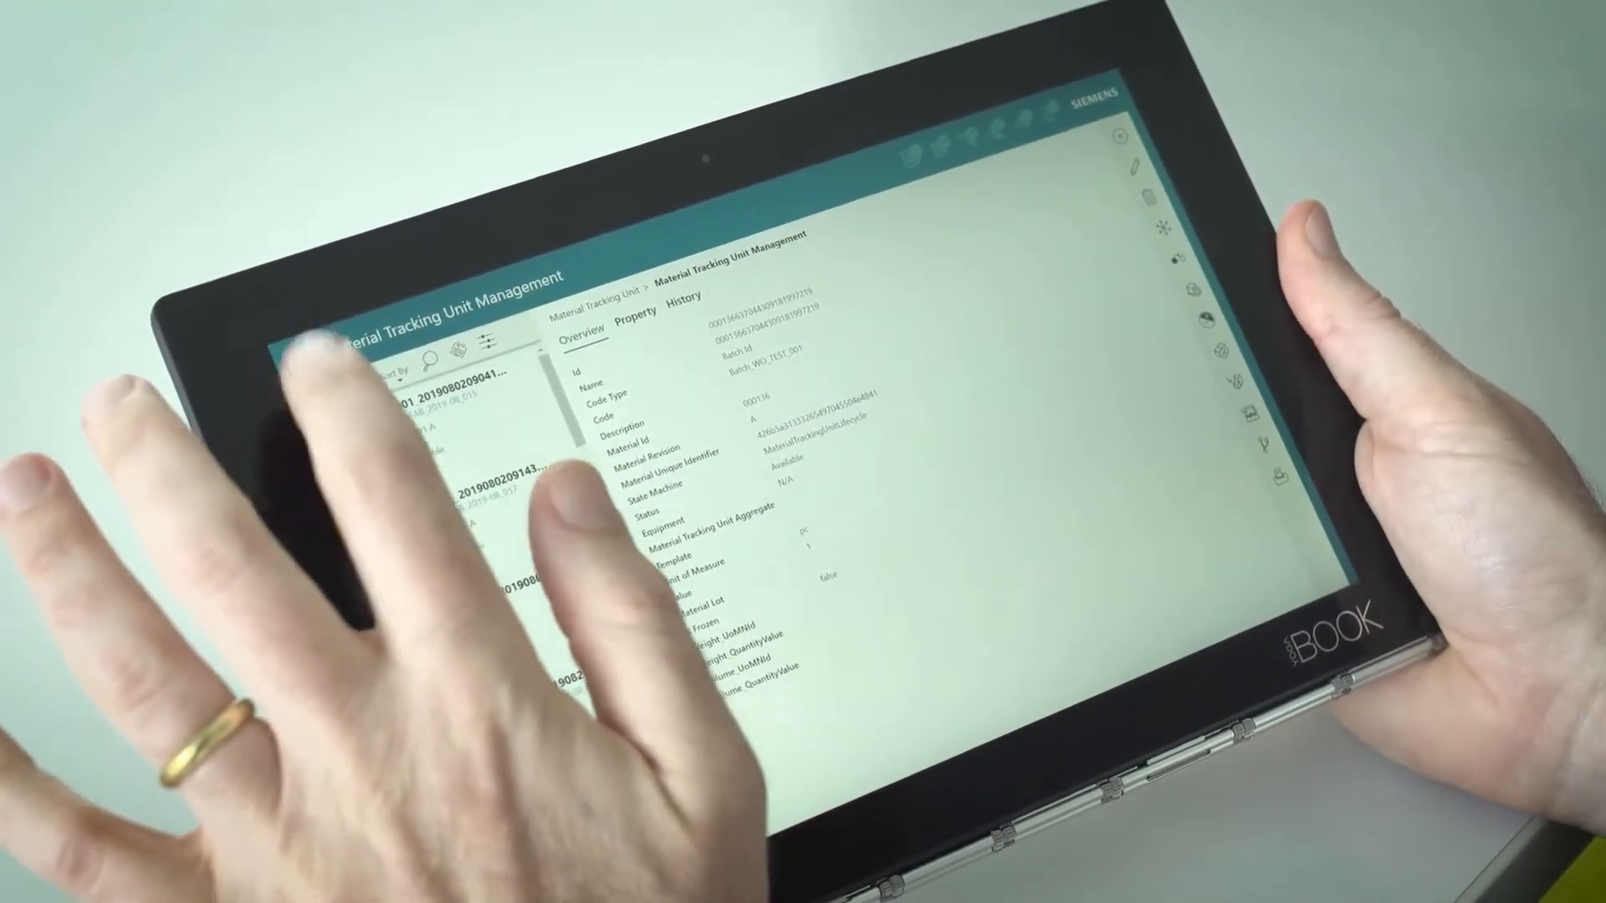